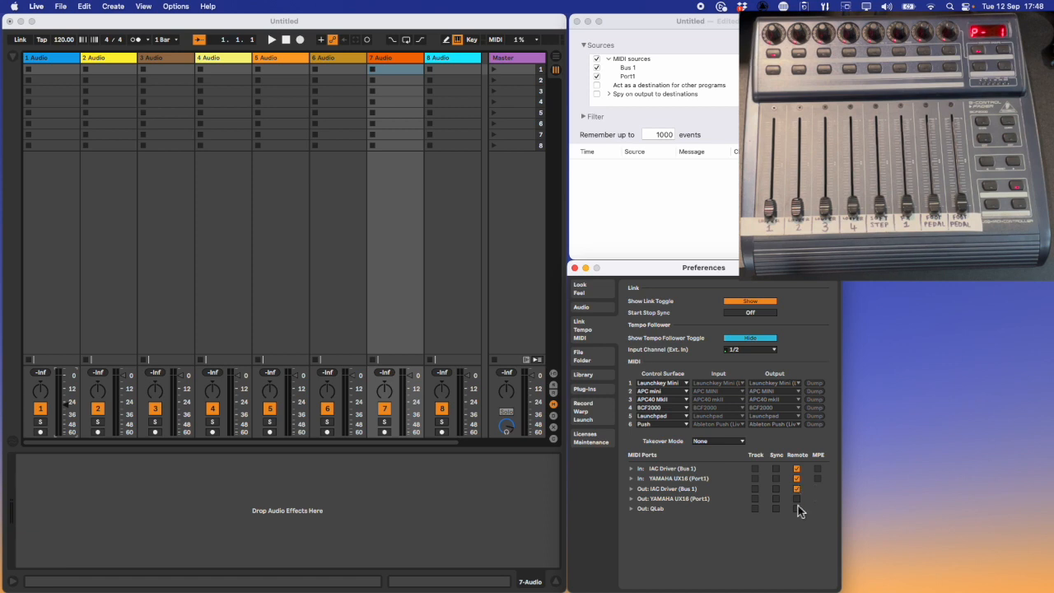
# - Enter MIDI Map Mode so the BCF2000 faders can be assigned to track faders
pyautogui.click(797, 497)
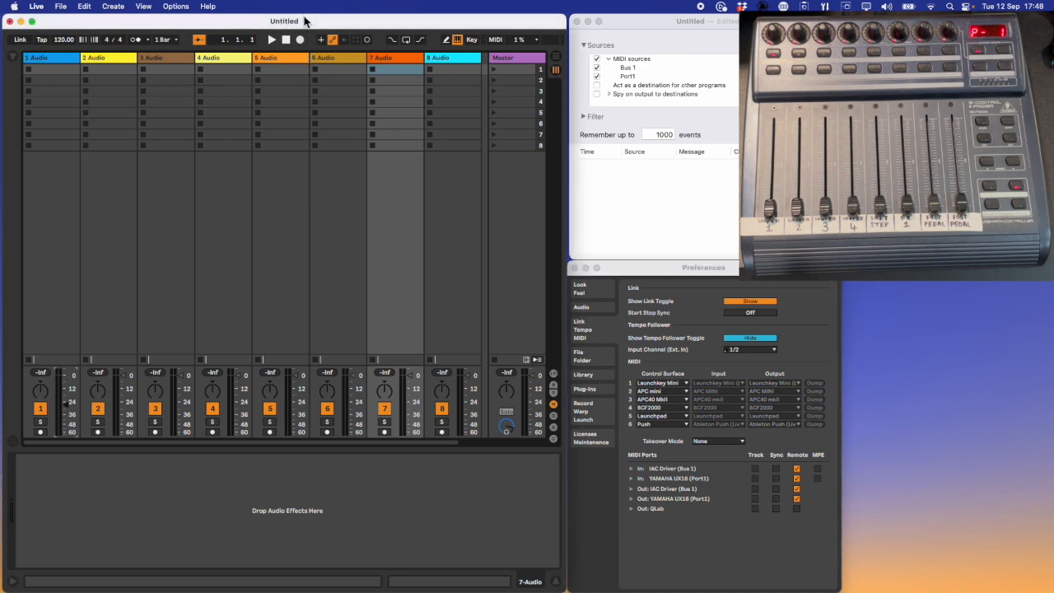
pyautogui.moveTo(299, 25)
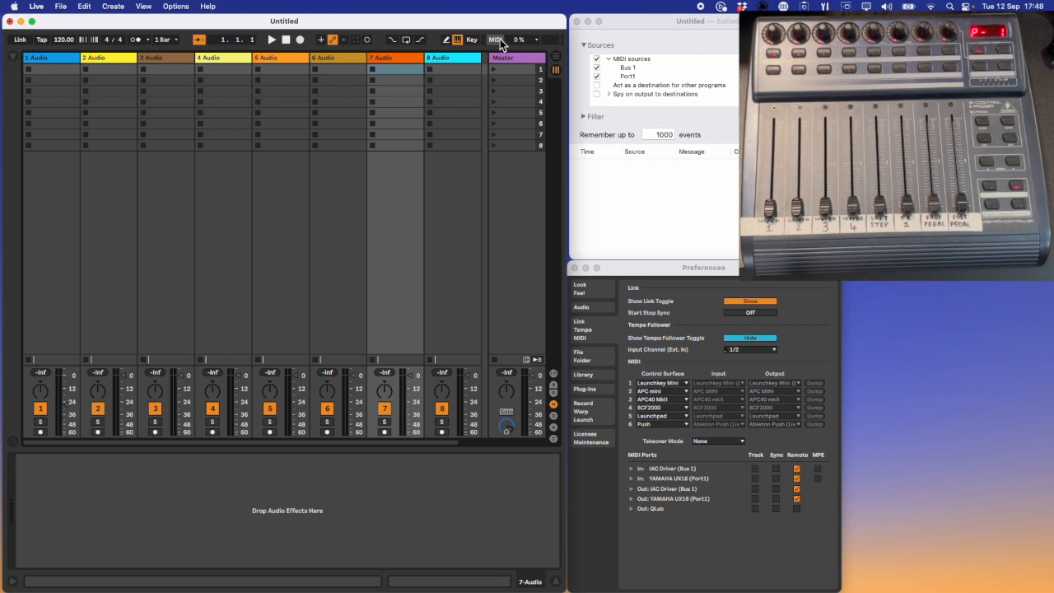
pyautogui.click(491, 40)
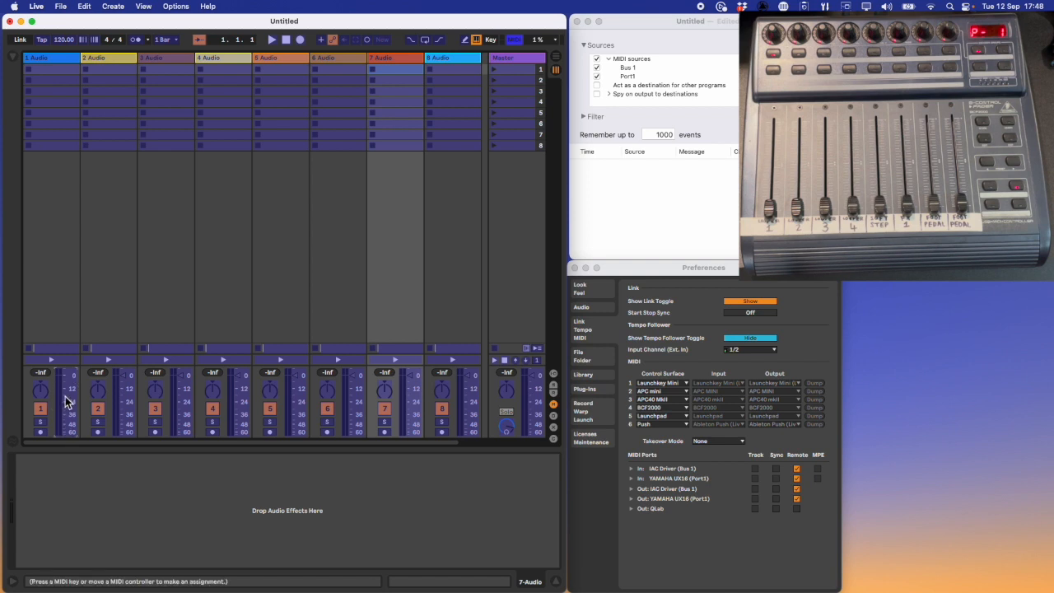